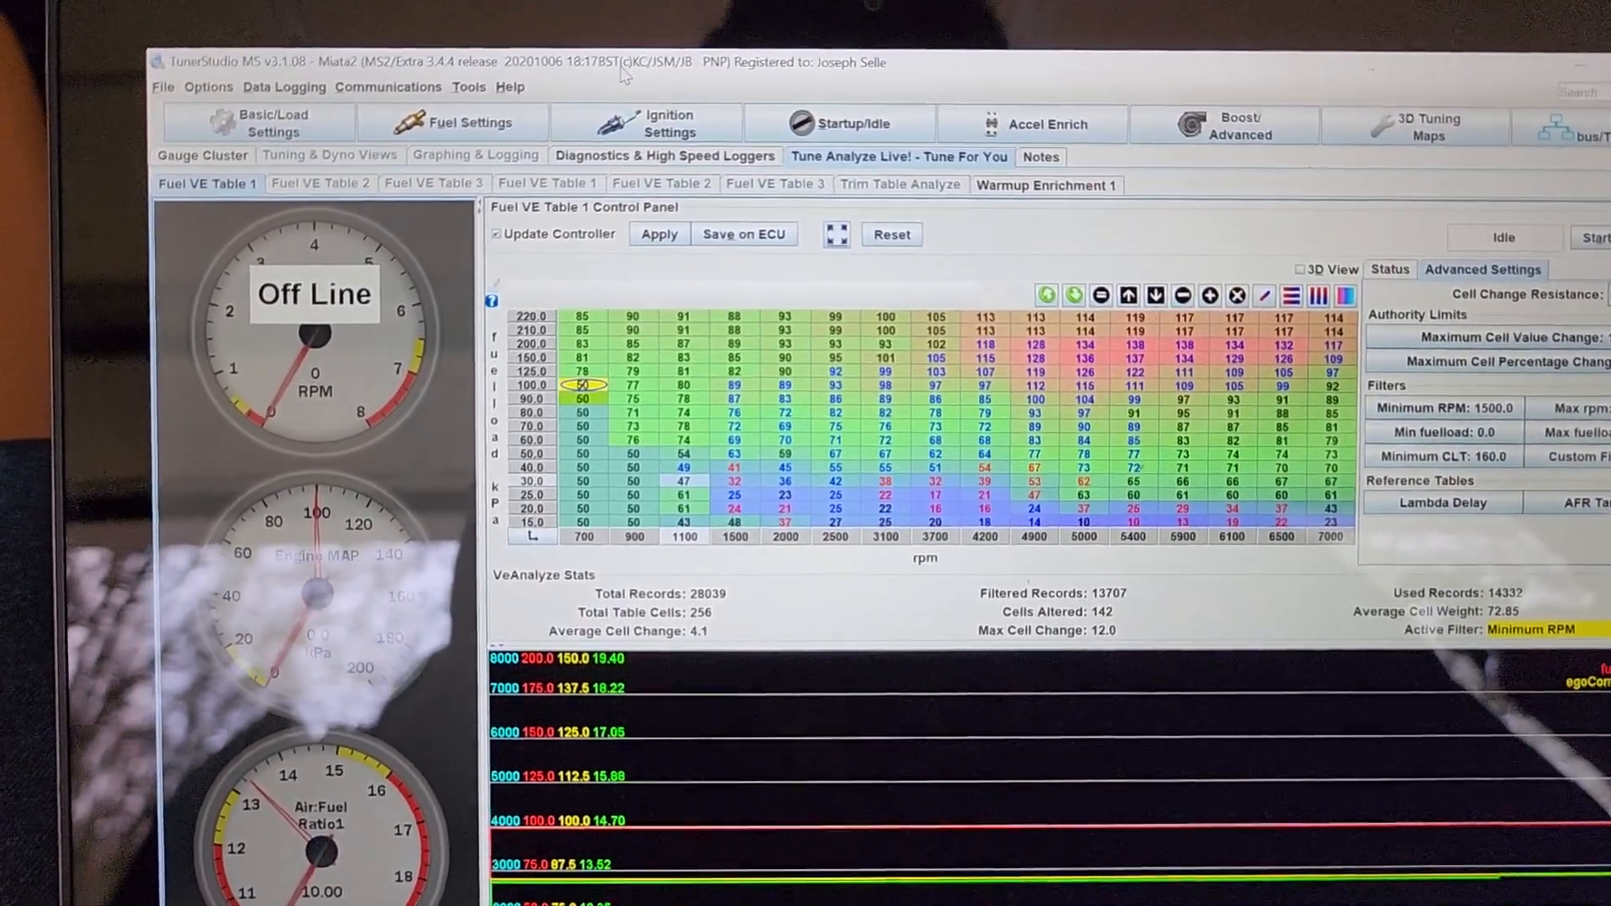
Step: Open Idle Control from the Startup/Idle menu to view PWM valve options
{"action": "left_click", "coordinate": [841, 123]}
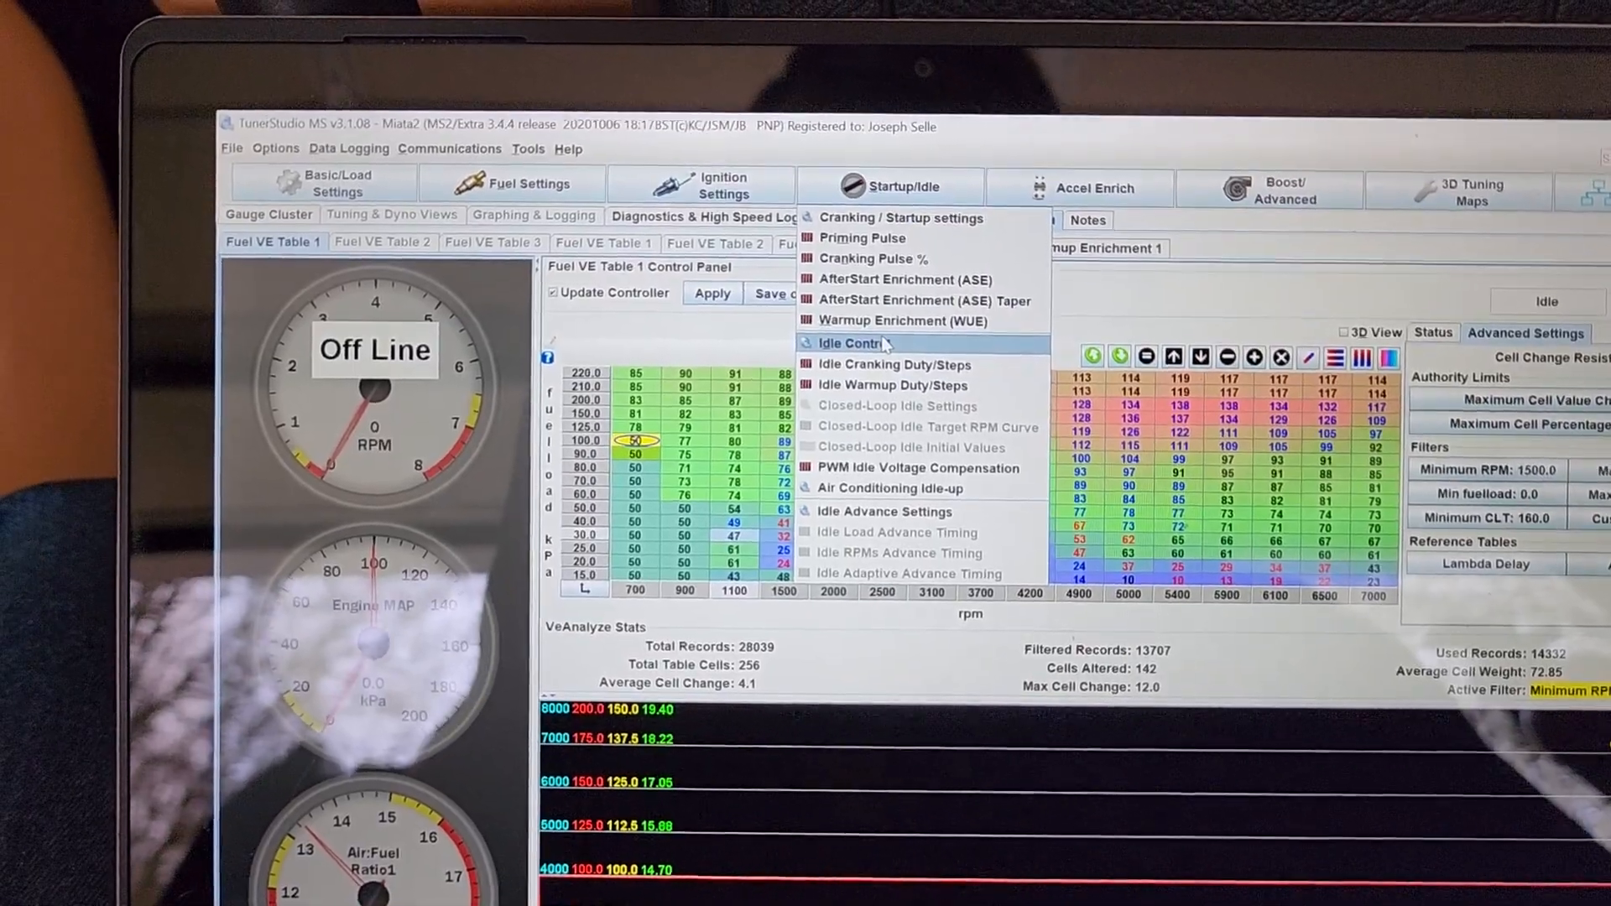
{"action": "left_click", "coordinate": [848, 343]}
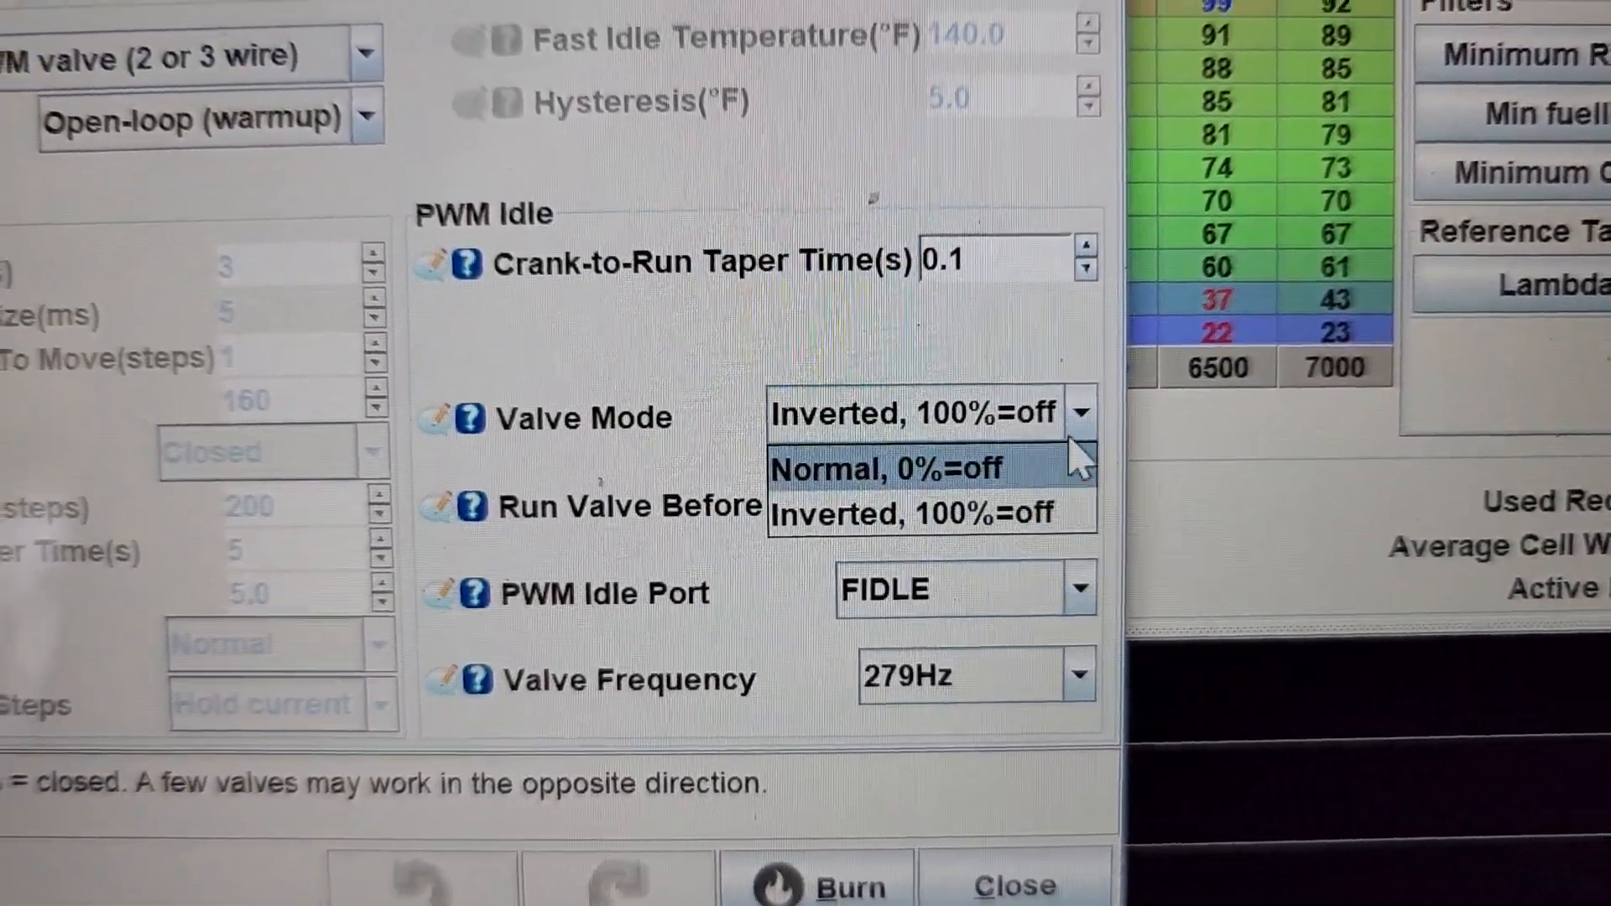
Step: Leave Valve Mode Inverted and Valve Frequency at 279Hz, then close Idle Control
{"action": "left_click", "coordinate": [924, 514]}
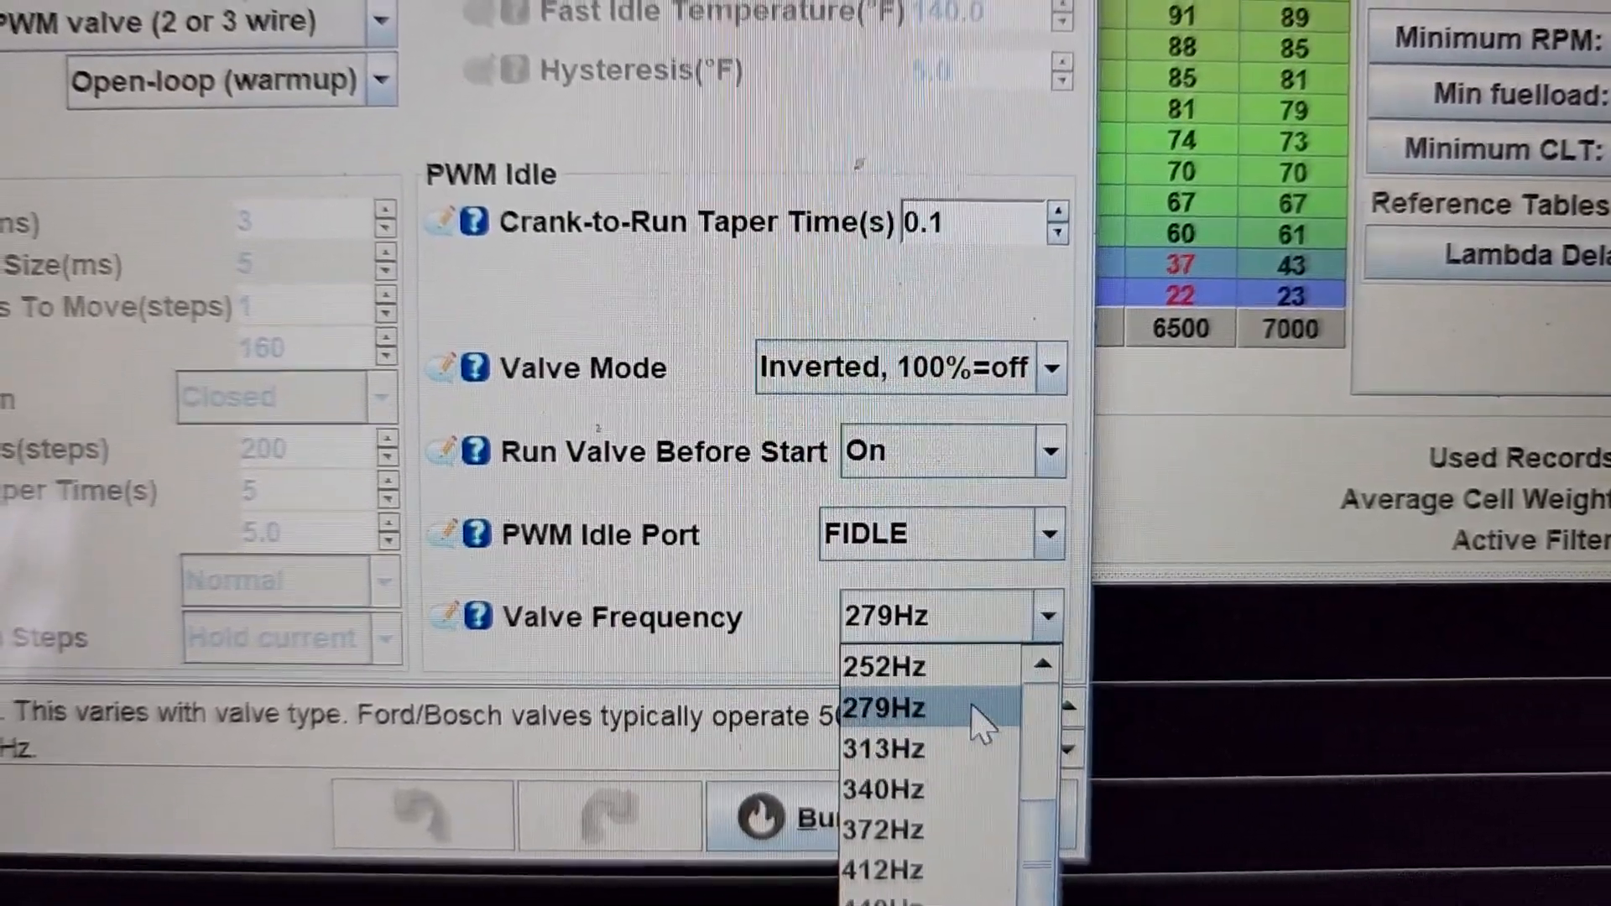
{"action": "left_click", "coordinate": [883, 708]}
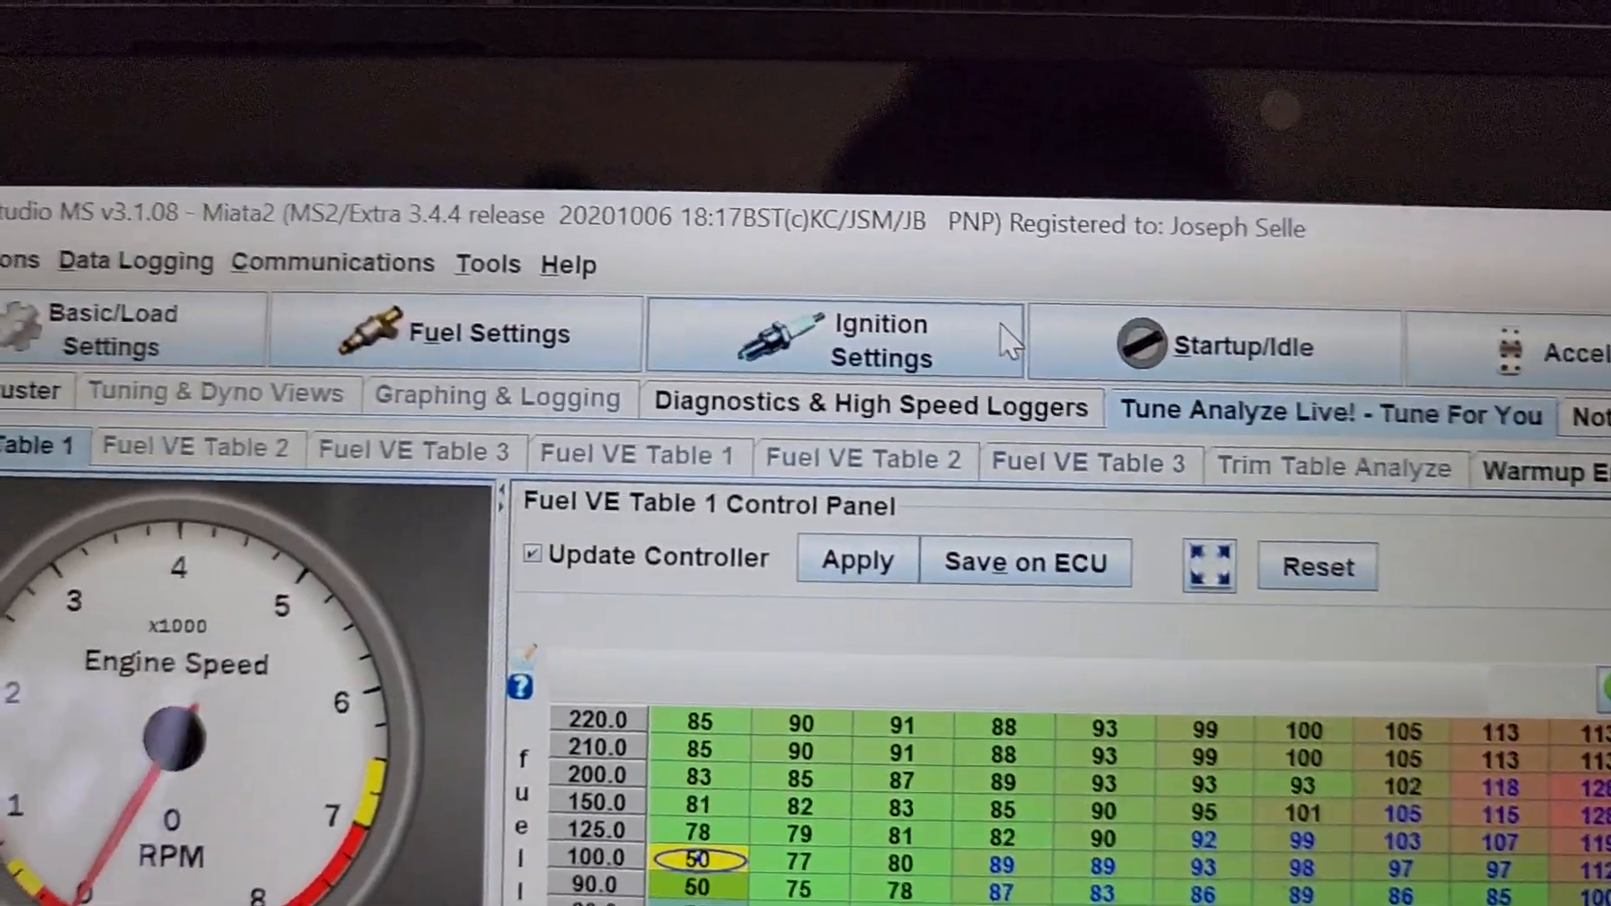
Step: Open the Idle Warmup Duty/Steps curve from the Startup/Idle menu
{"action": "left_click", "coordinate": [1239, 347]}
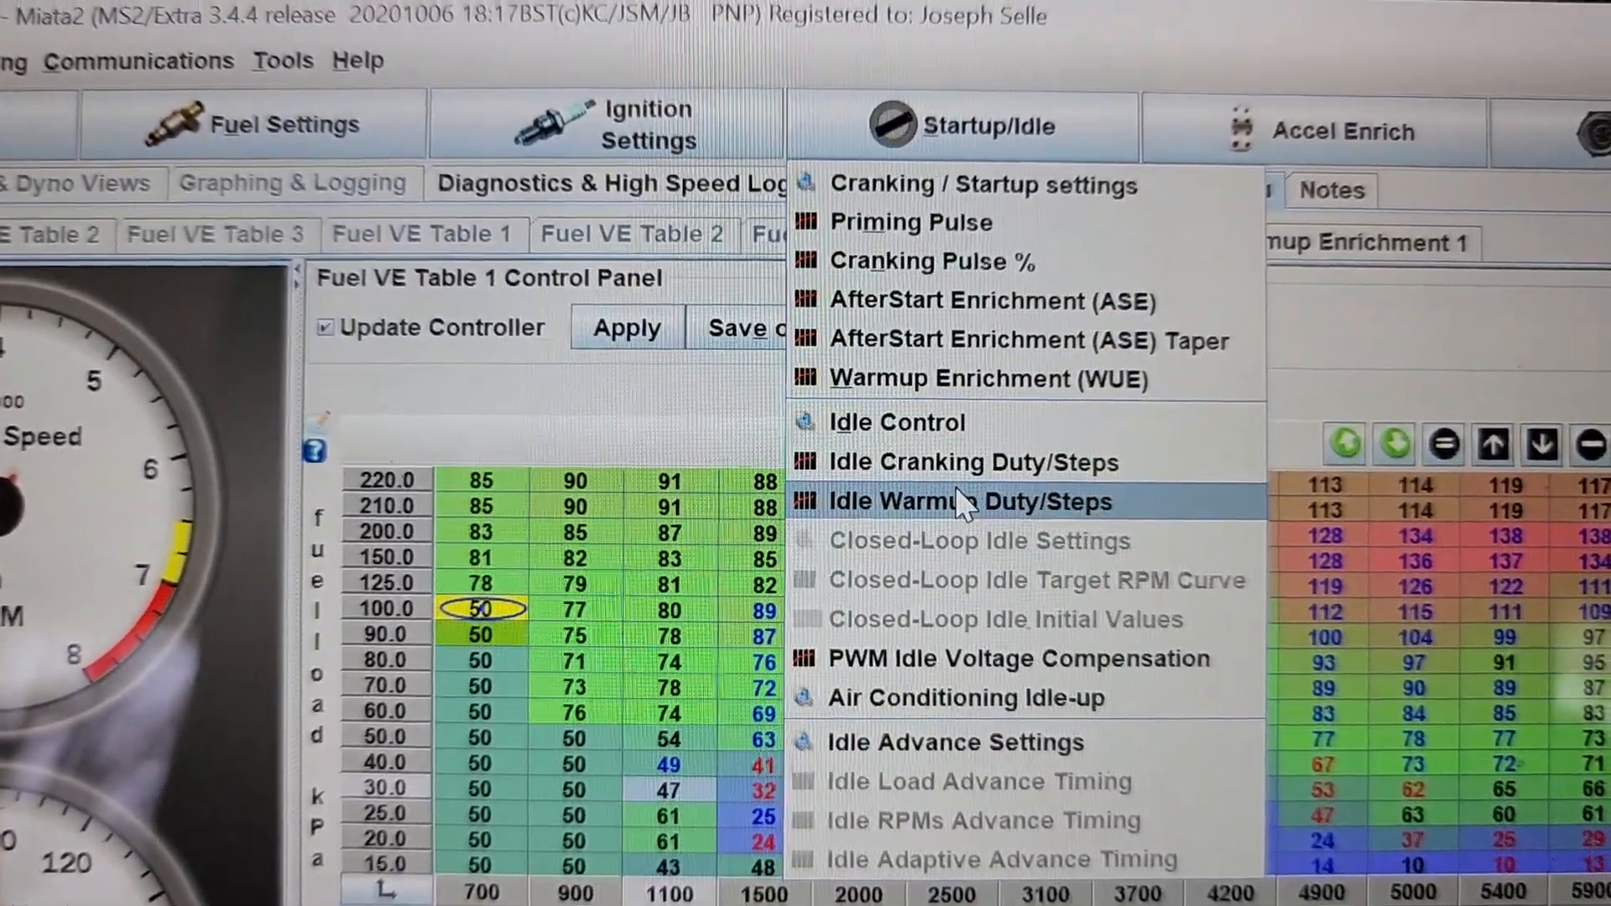
{"action": "left_click", "coordinate": [966, 502]}
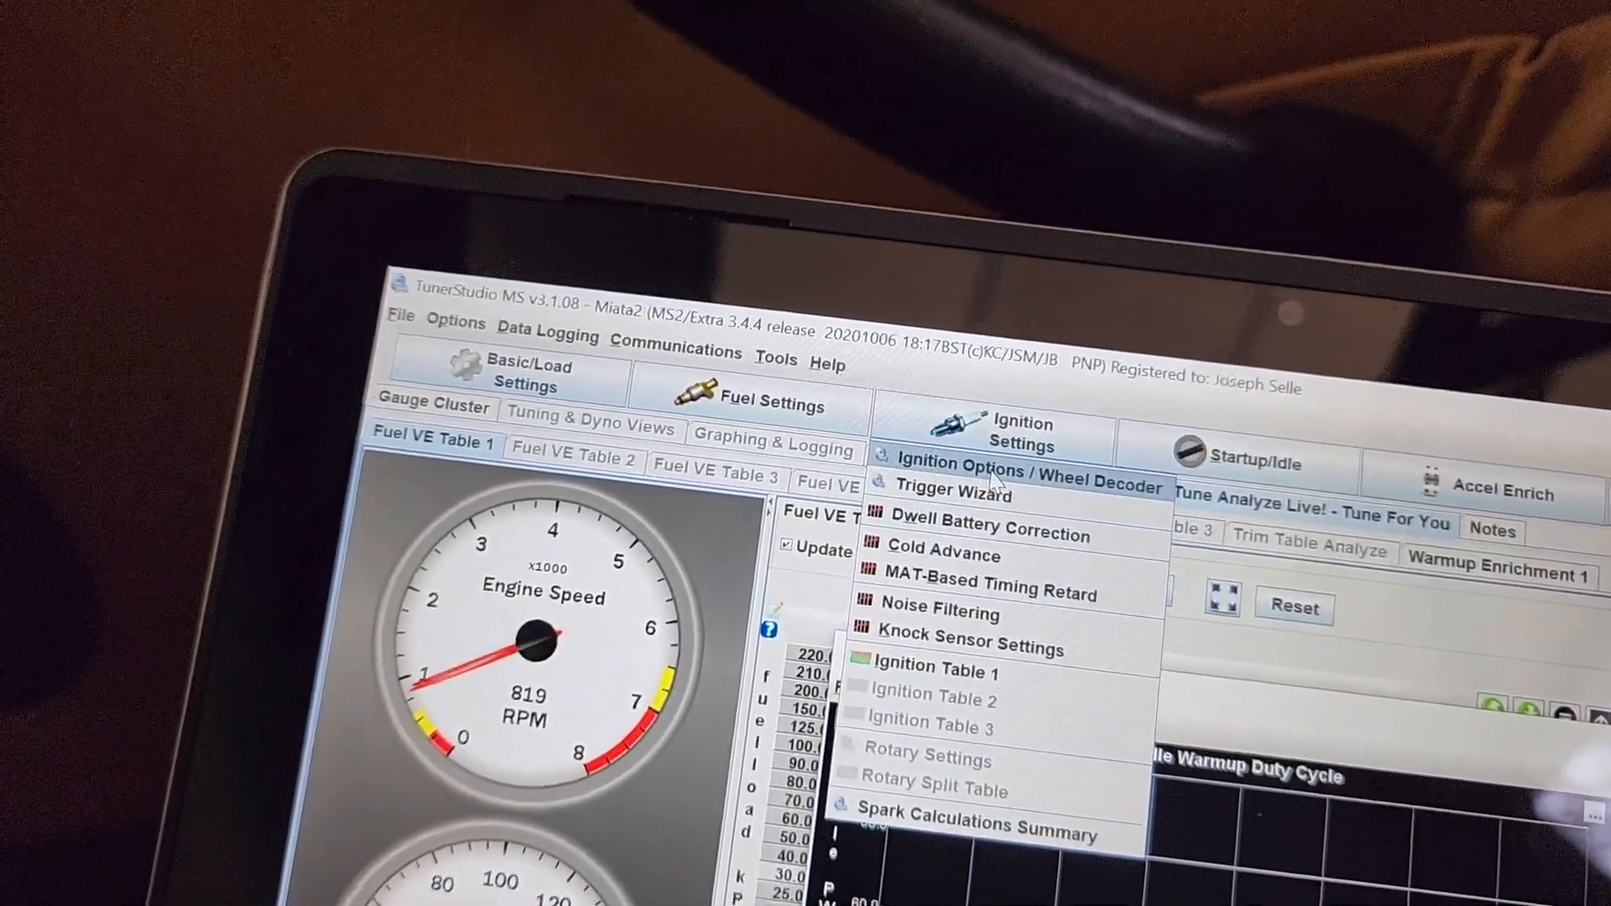
{"action": "left_click", "coordinate": [1017, 485]}
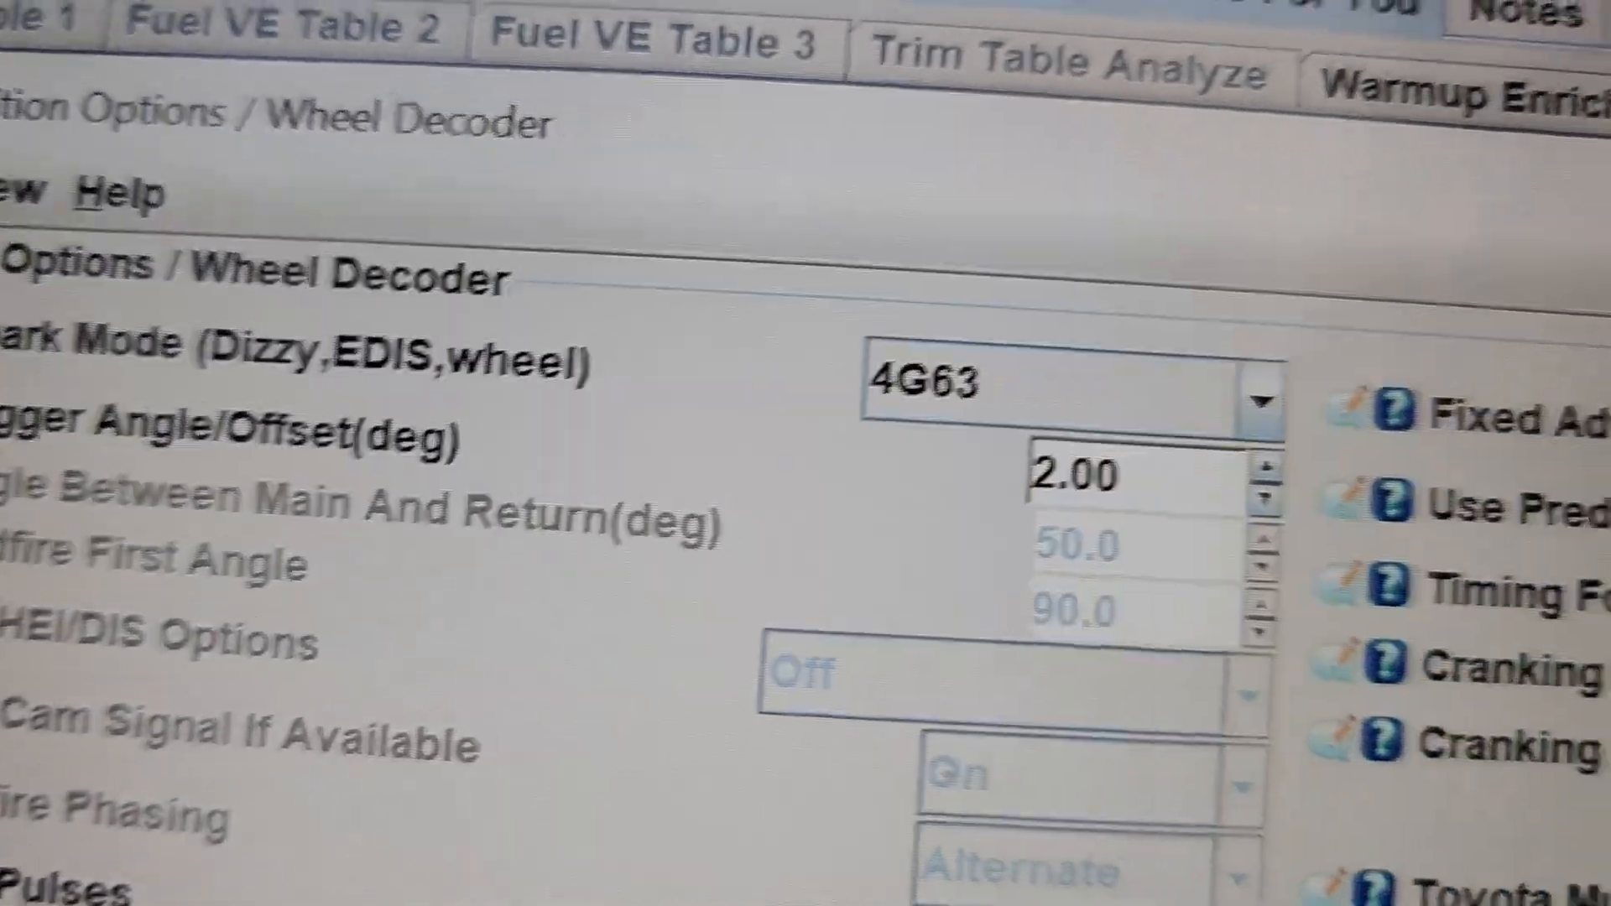
{"action": "scroll", "scroll_direction": "down", "scroll_amount": 3}
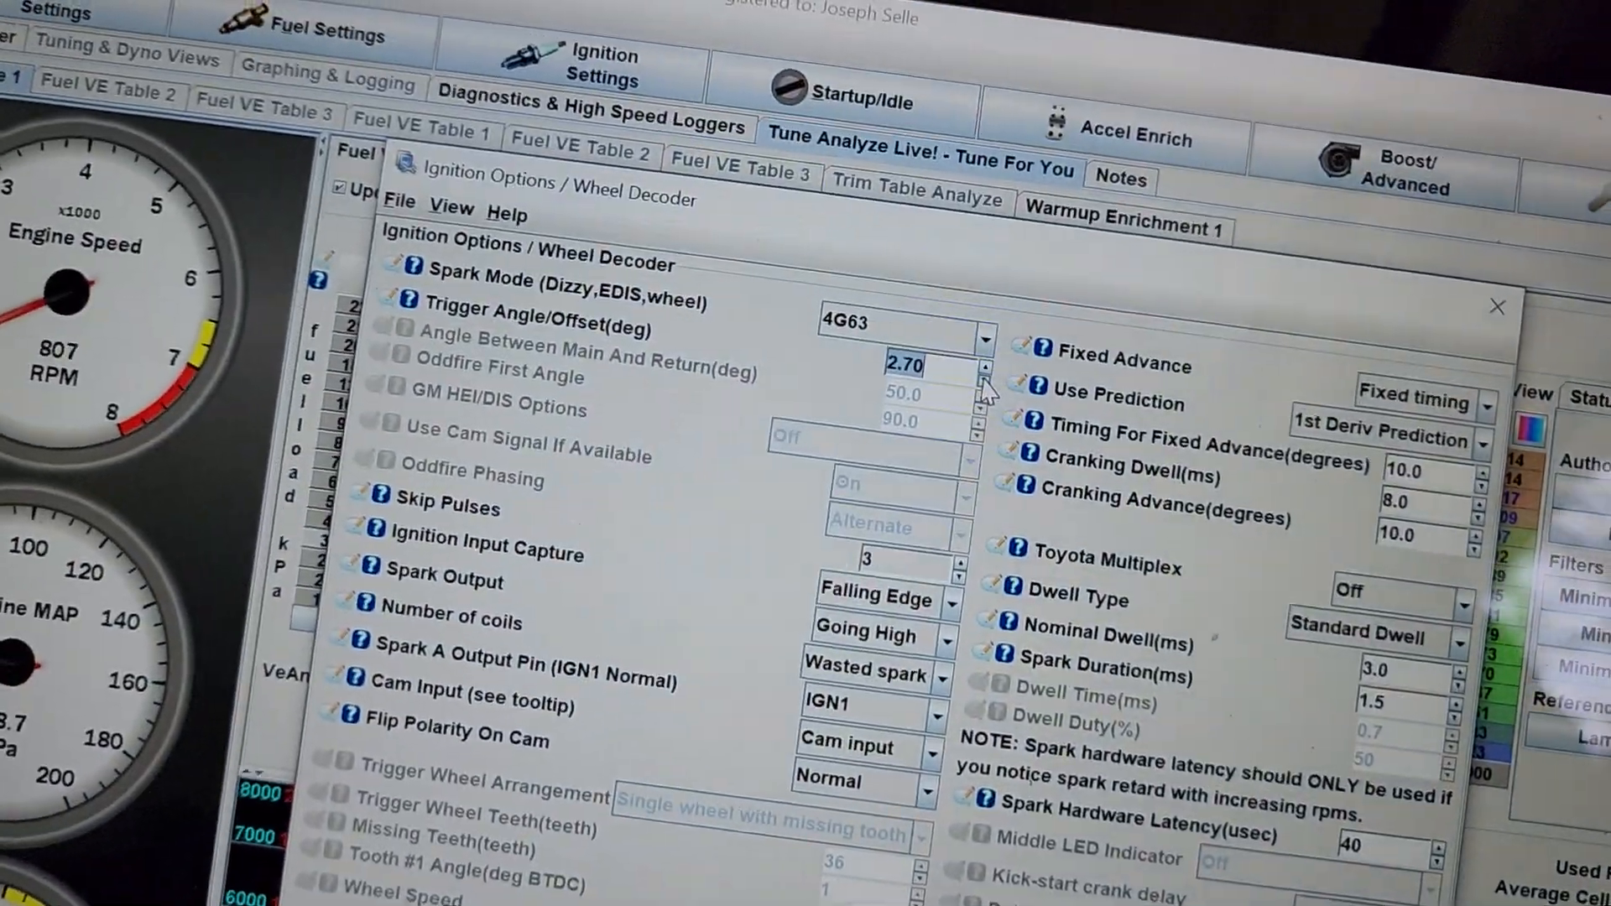
{"action": "left_click", "coordinate": [979, 379]}
{"action": "type", "text": "2"}
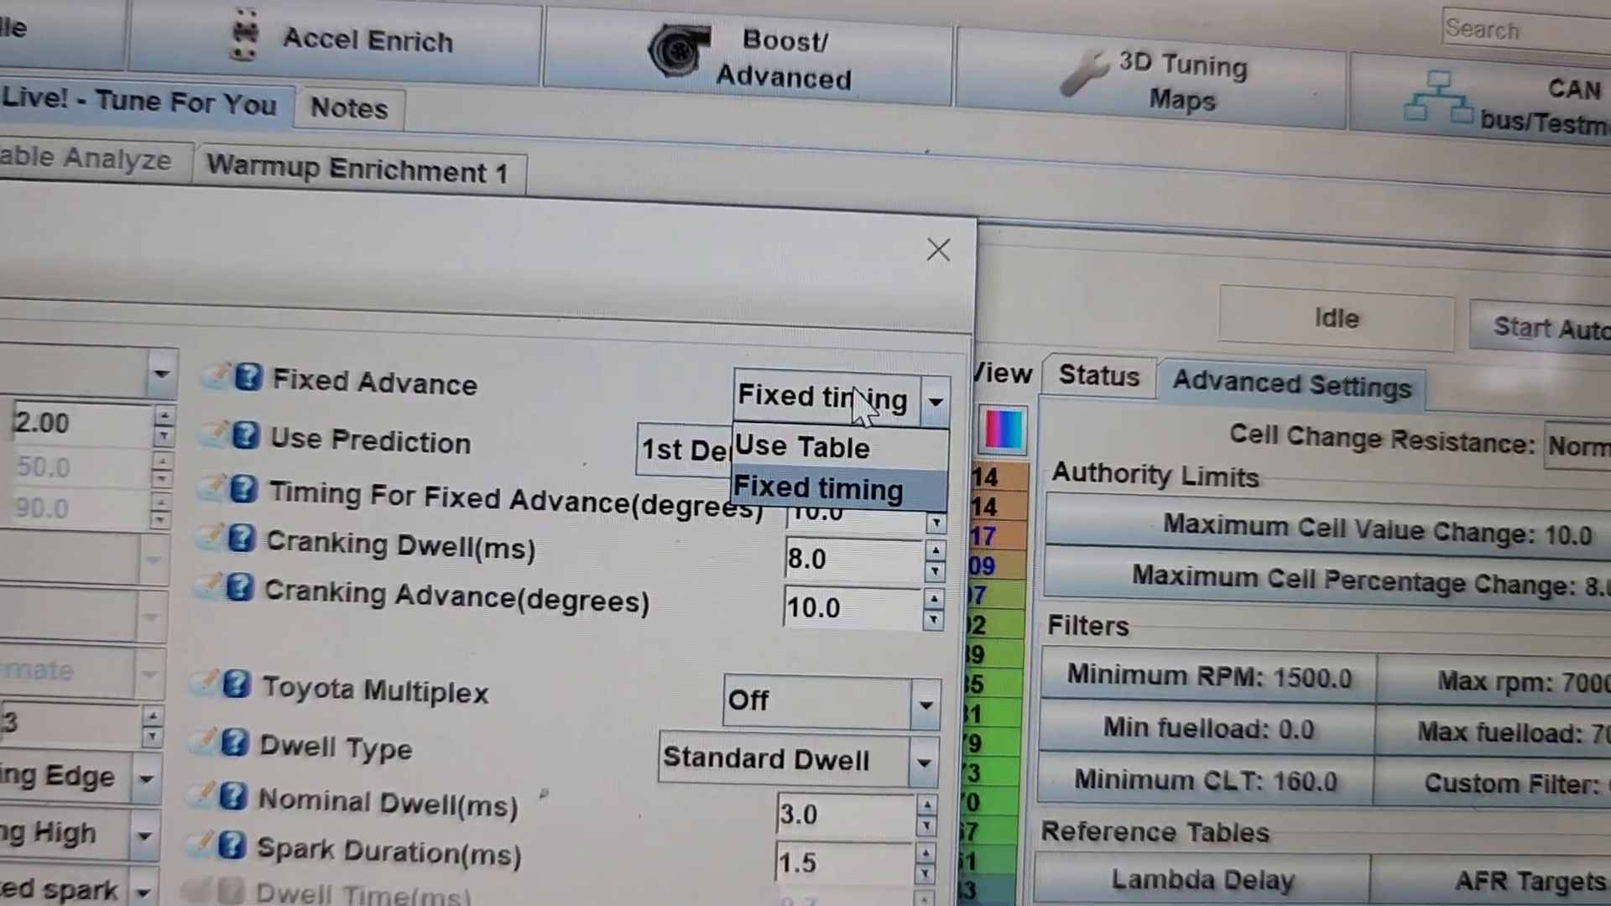
Step: Set Fixed Advance to Use Table so timing follows the ignition table
{"action": "left_click", "coordinate": [800, 448]}
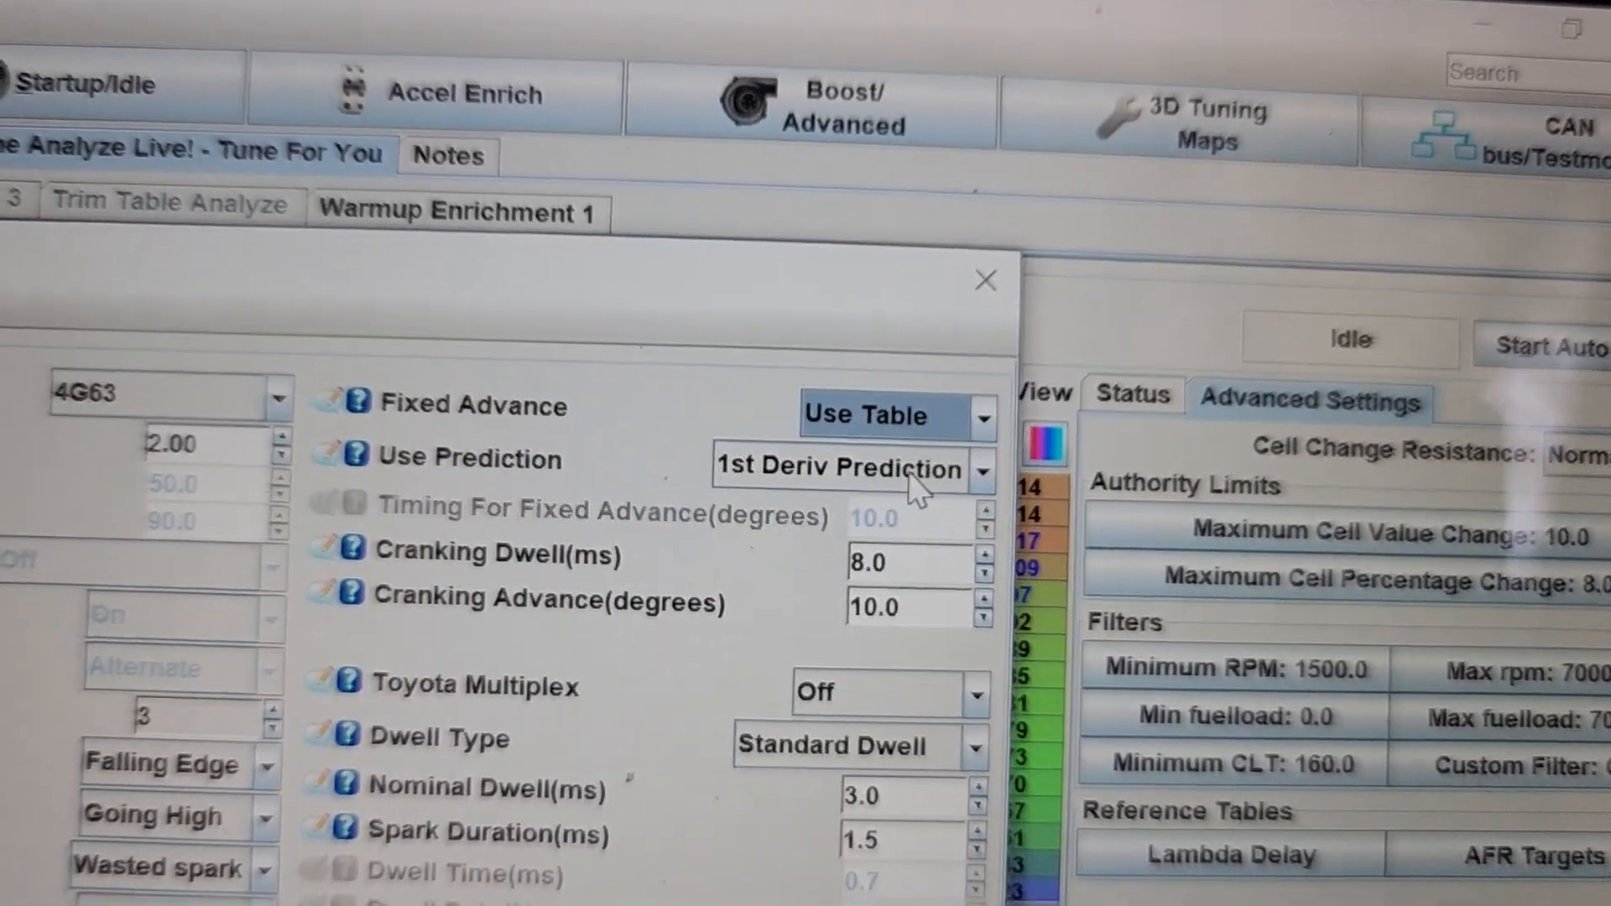